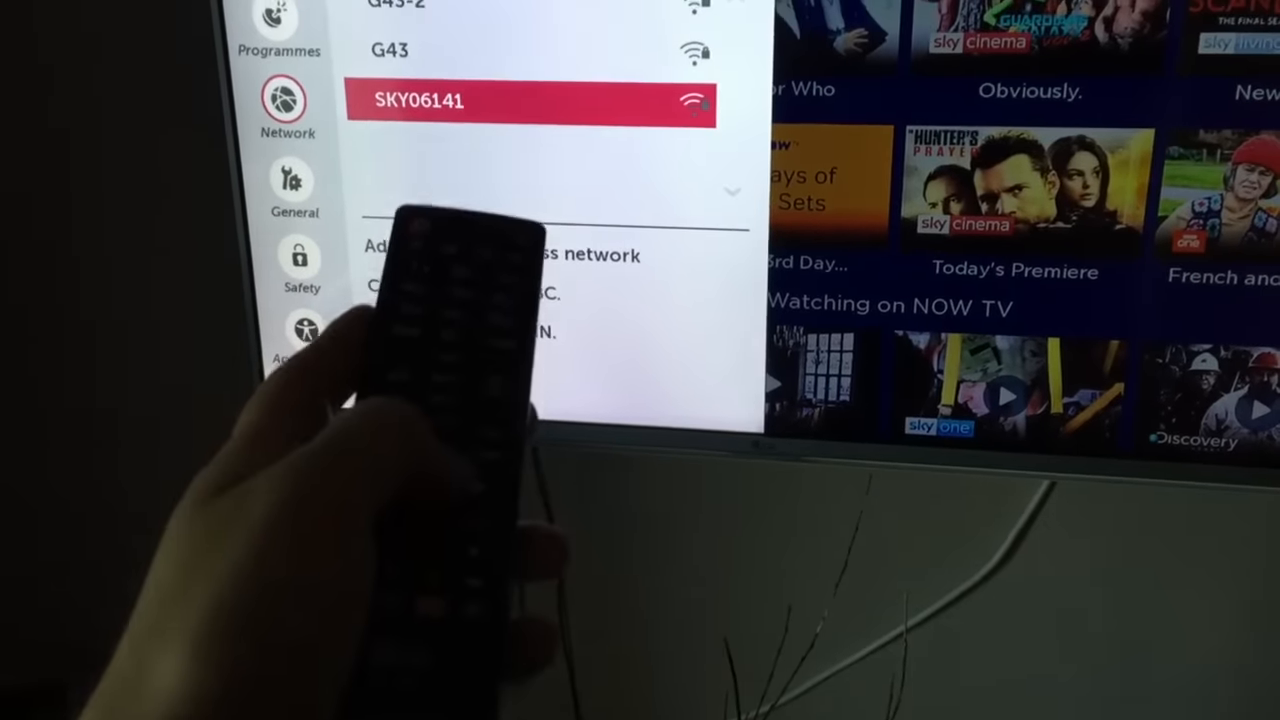
# Select the SKY06141 network to bring up its empty Wi-Fi Security password prompt.
pyautogui.click(530, 100)
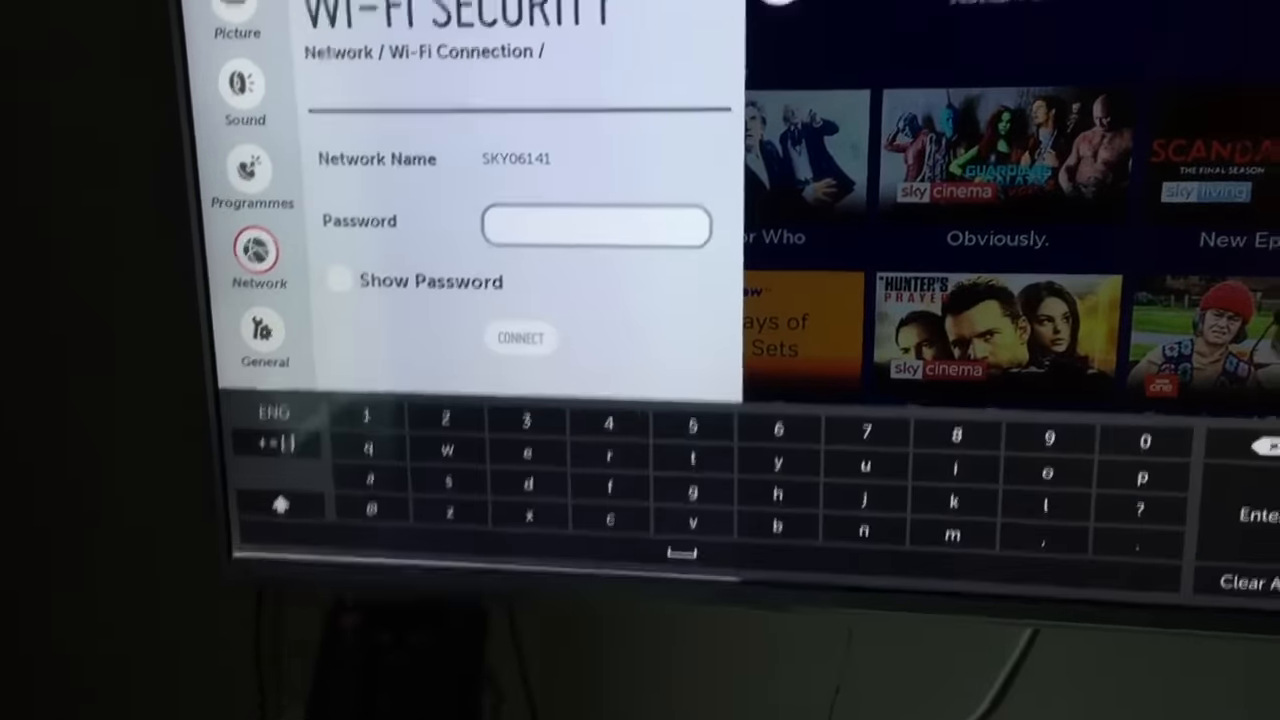